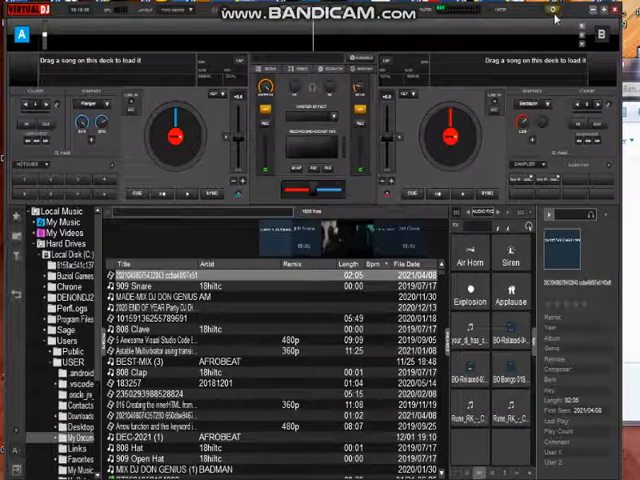
pyautogui.moveTo(553, 20)
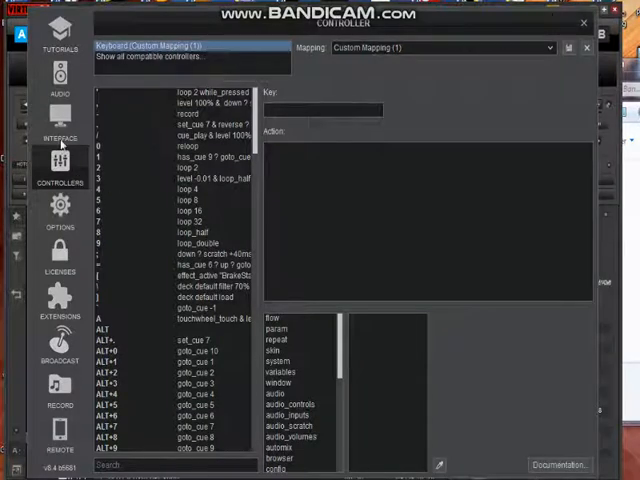
# Switch to the Audio settings page showing master output on High Definition Audio Device channels 1-2.
pyautogui.click(58, 75)
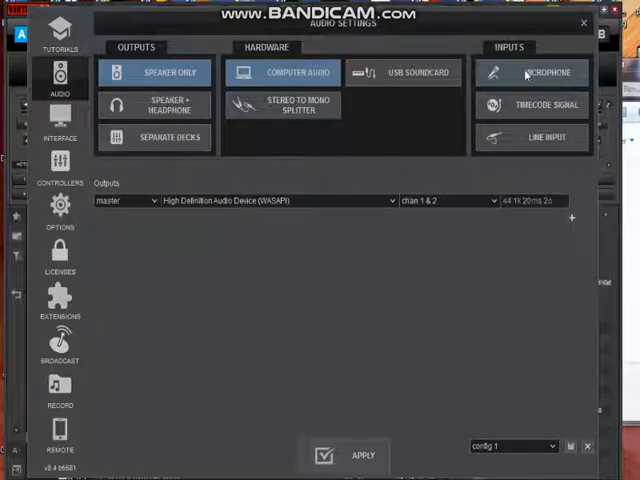
pyautogui.moveTo(85, 186)
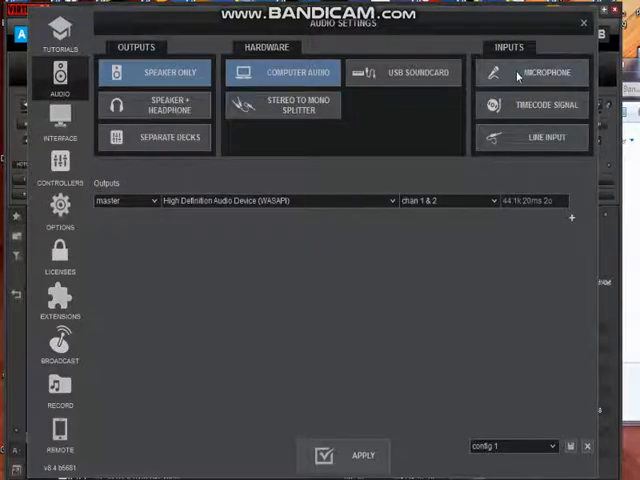
# Add a Microphone input mapped to the High Definition Audio Device, channels 1 and 2.
pyautogui.click(531, 72)
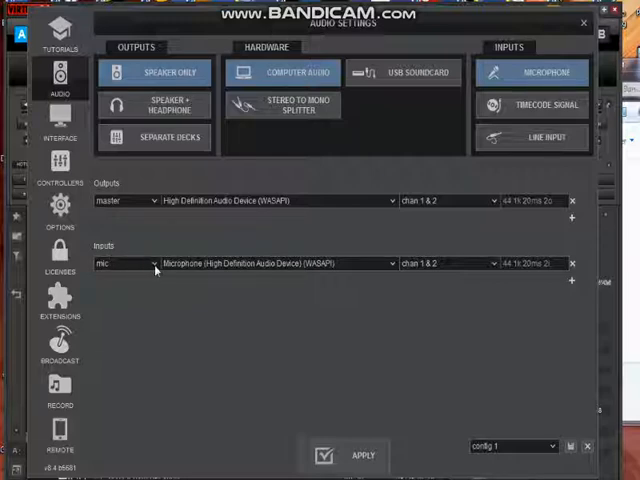
pyautogui.moveTo(145, 280)
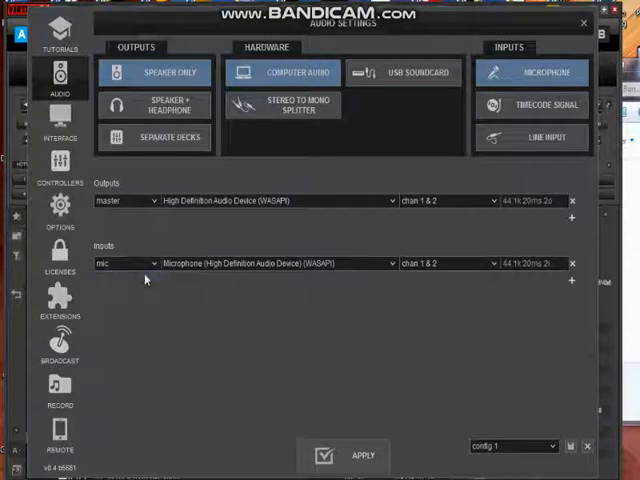
pyautogui.moveTo(463, 345)
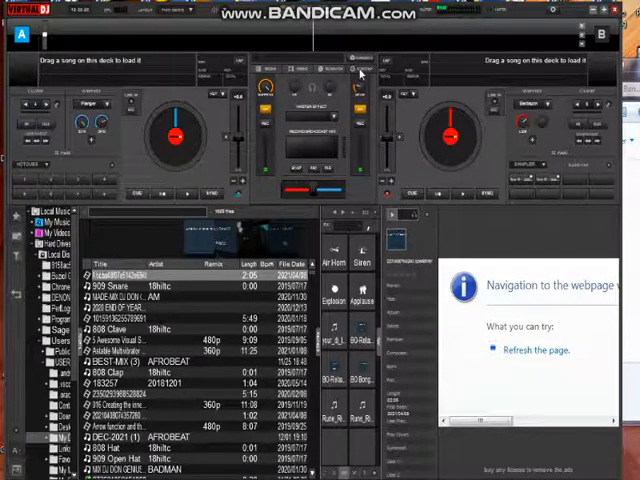
pyautogui.moveTo(360, 71)
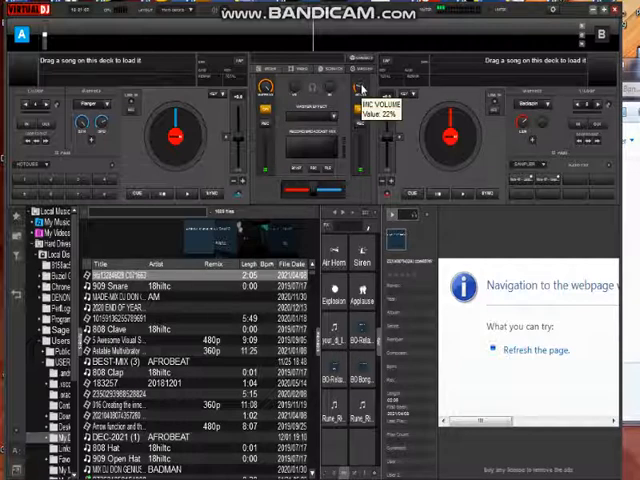
pyautogui.moveTo(362, 88)
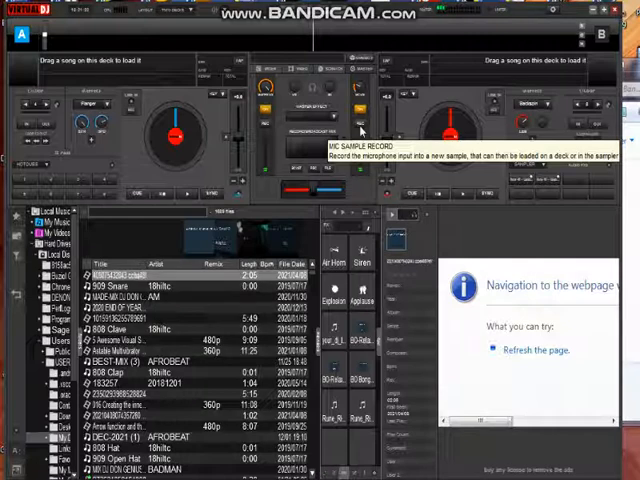
pyautogui.moveTo(358, 123)
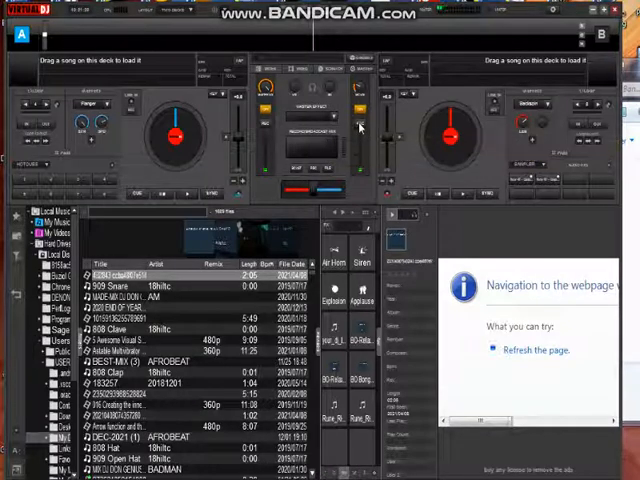
pyautogui.moveTo(358, 122)
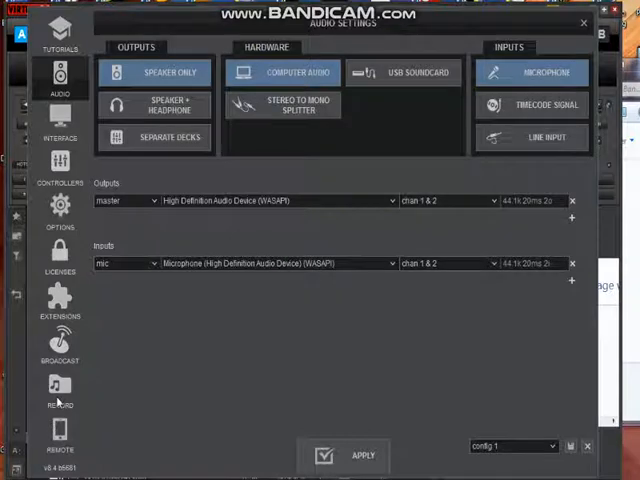
pyautogui.click(59, 390)
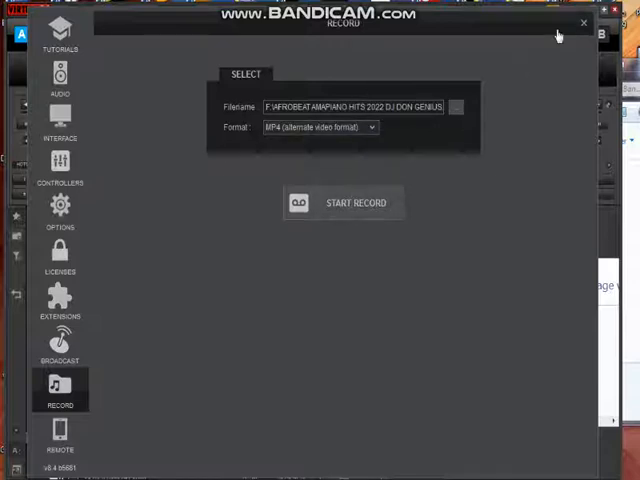
pyautogui.click(584, 22)
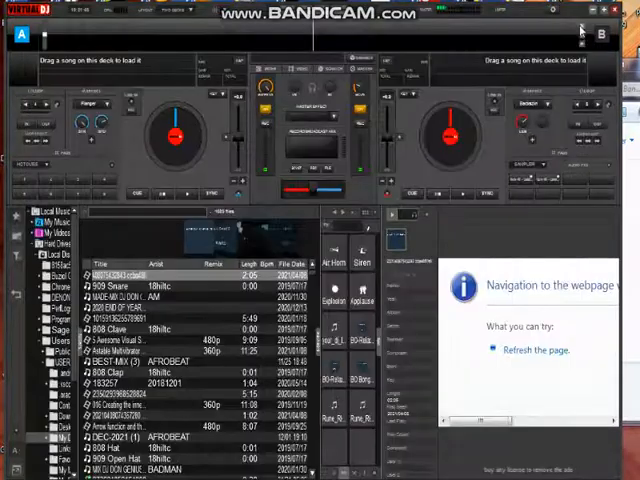